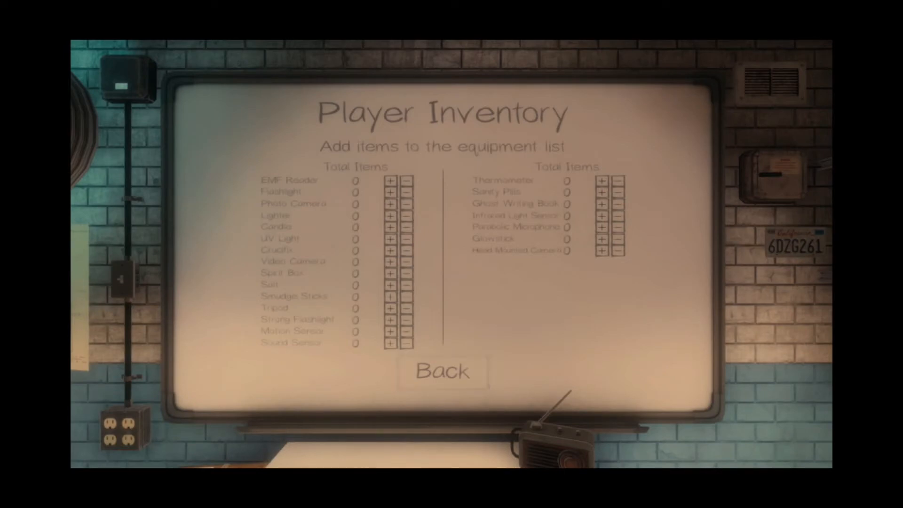
Revisit the player inventory, return to the lobby, and enter the Equipment Store with $45.
click(441, 372)
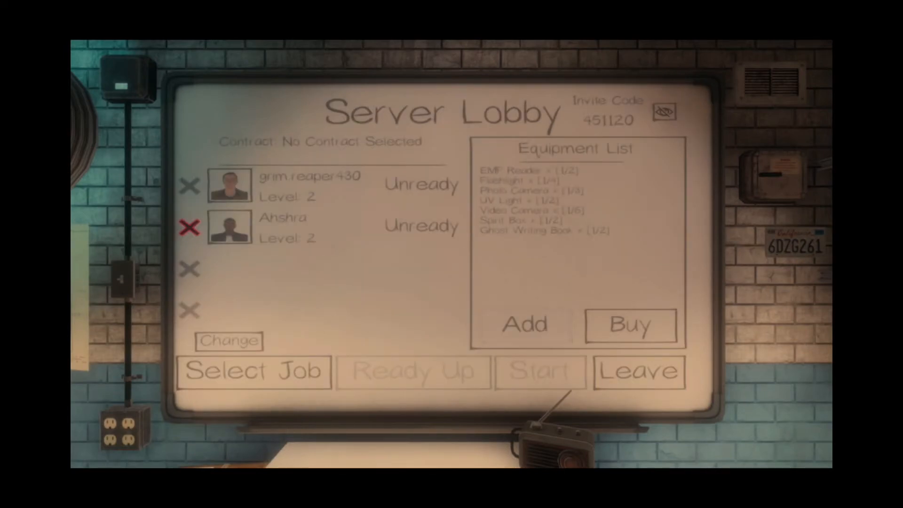
click(523, 324)
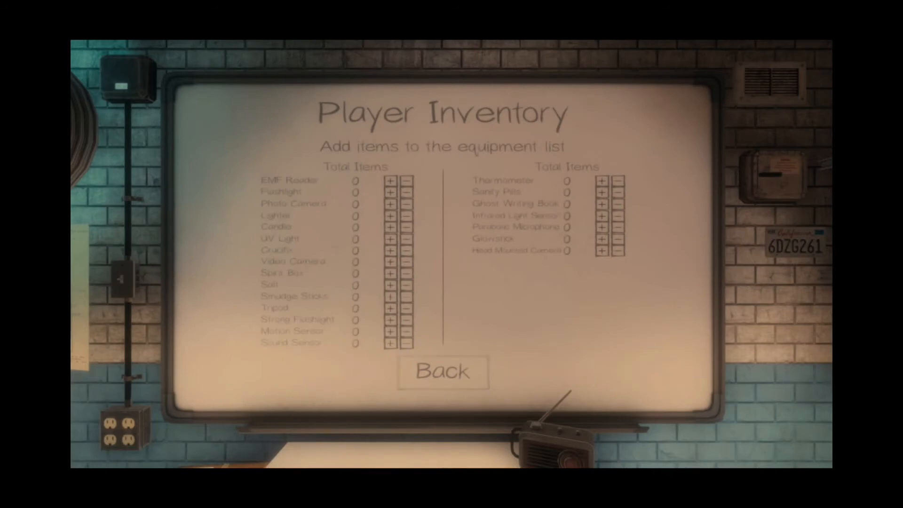
click(441, 372)
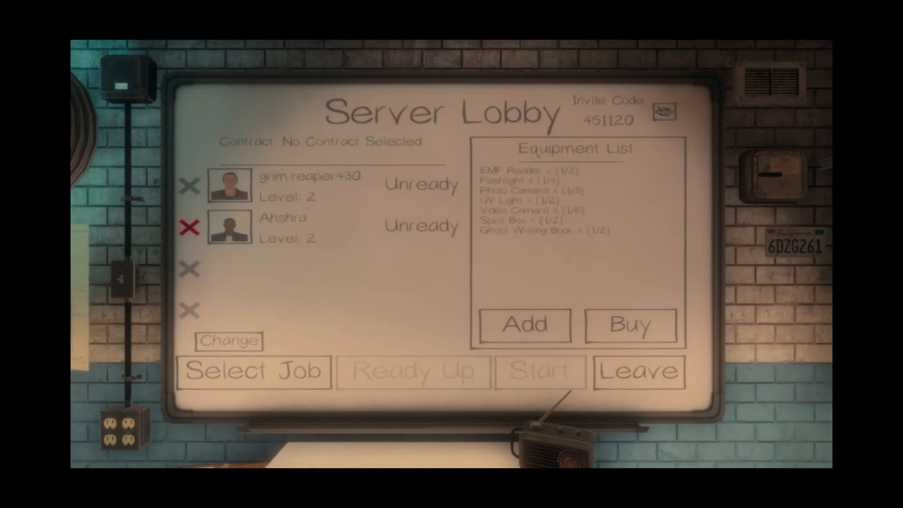
click(523, 325)
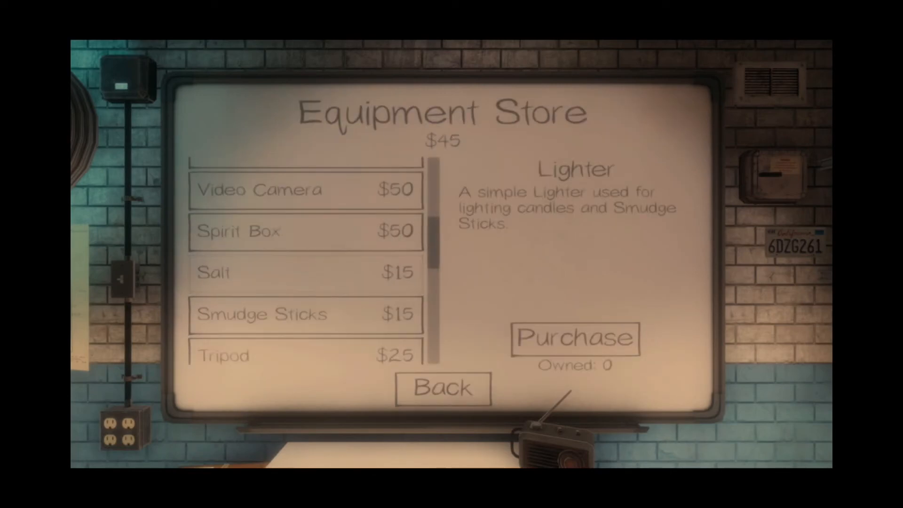
Show the Smudge Sticks description, priced at $15 with none owned.
click(260, 314)
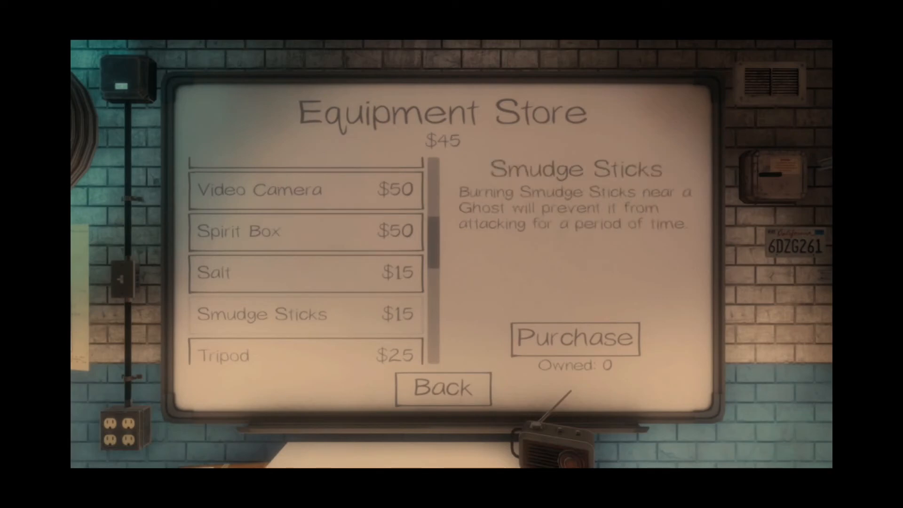